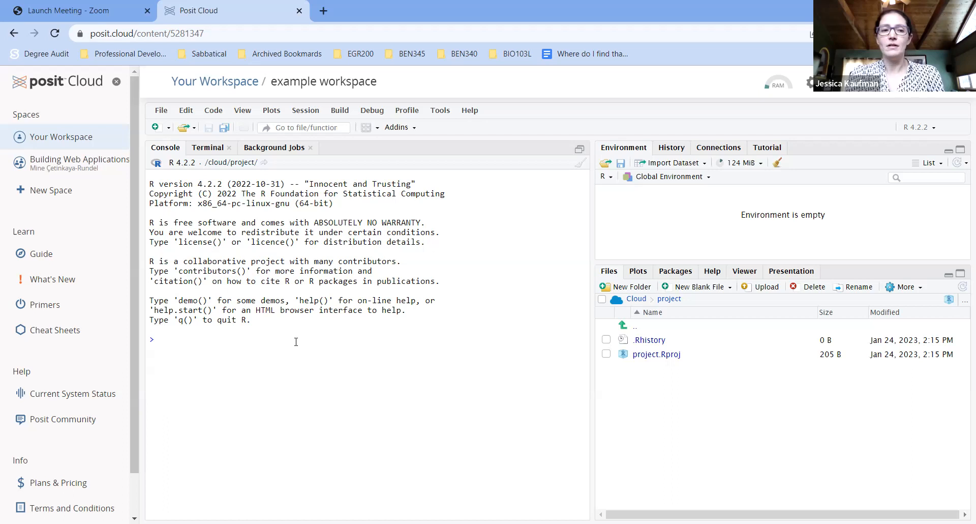
# Step: Assign a <- c(2,3,4,7,9) in the console to create the numeric vector
pyautogui.write('a <-')
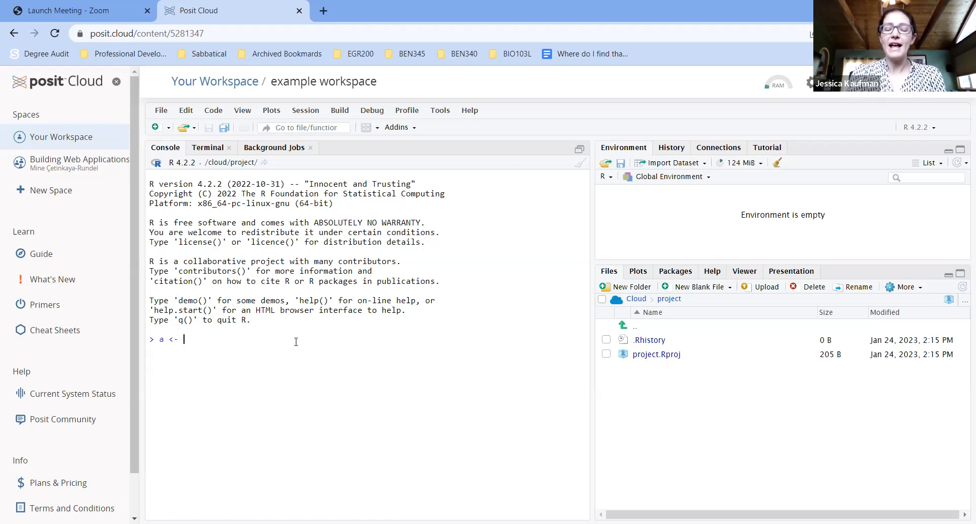
pyautogui.write('c()')
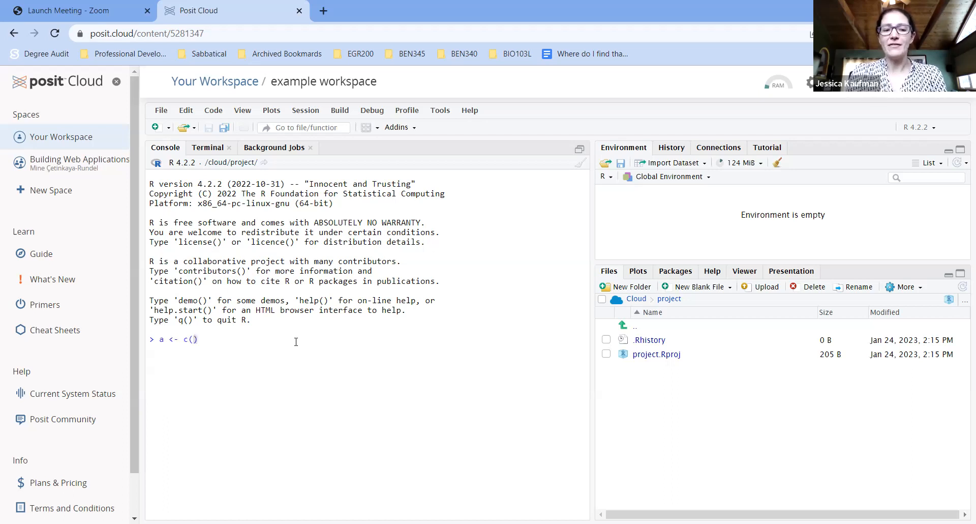
pyautogui.write('2,3,4,')
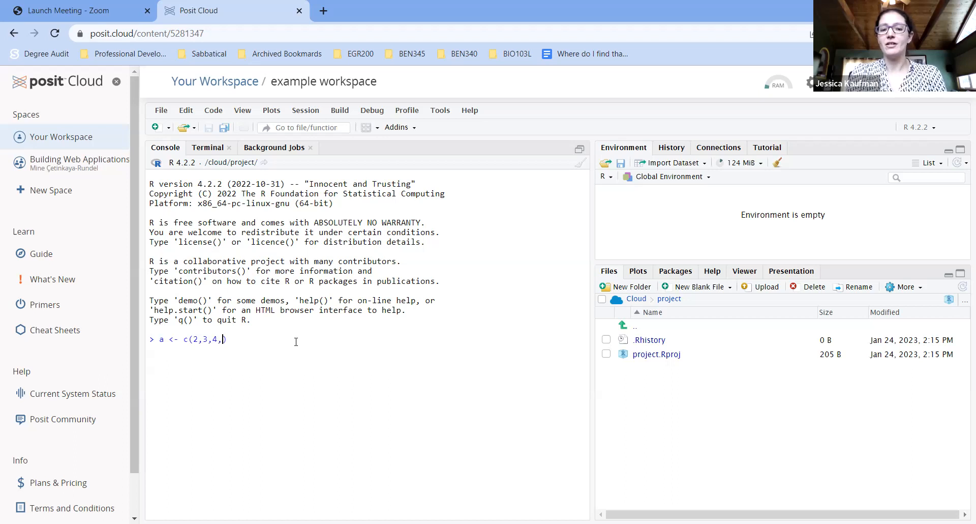
pyautogui.write('7,9')
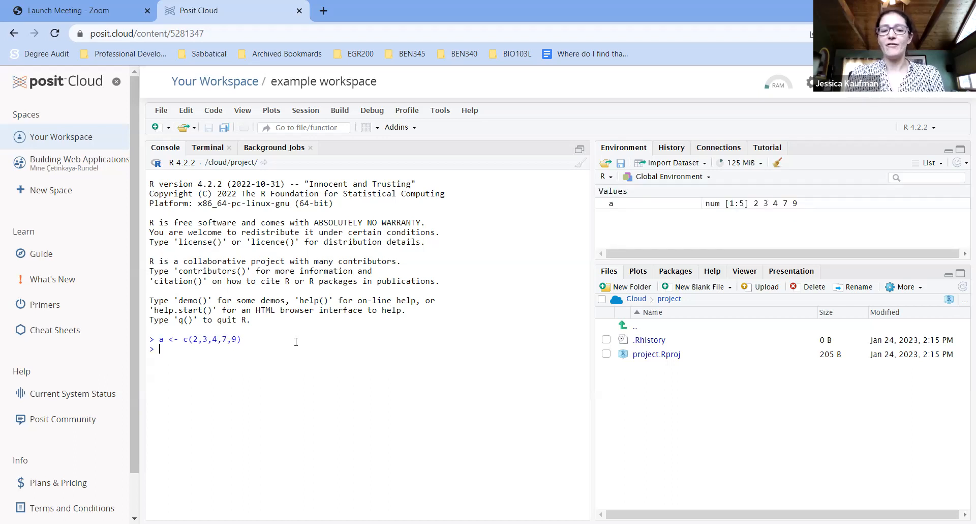
# Step: Start an unrun write.csv() call in the console with a as its first argument
pyautogui.write('w')
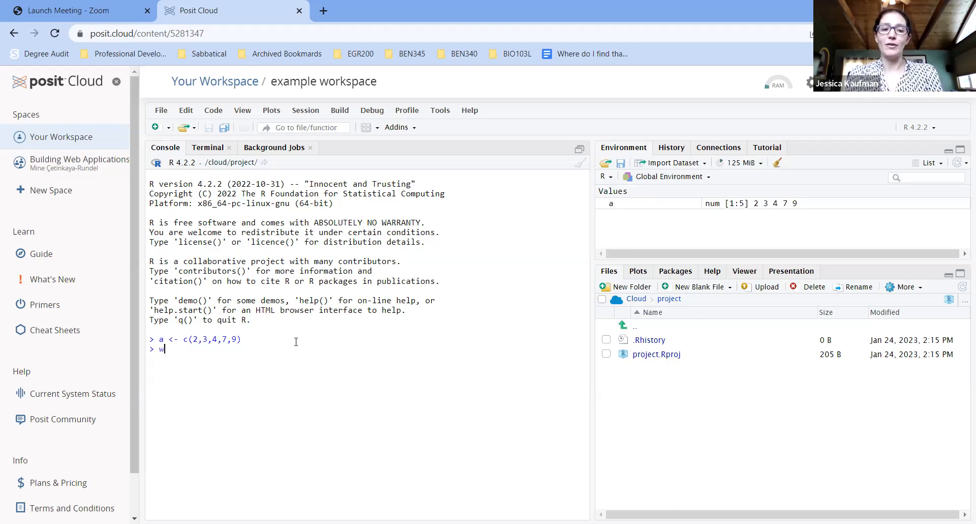
pyautogui.write('rite.')
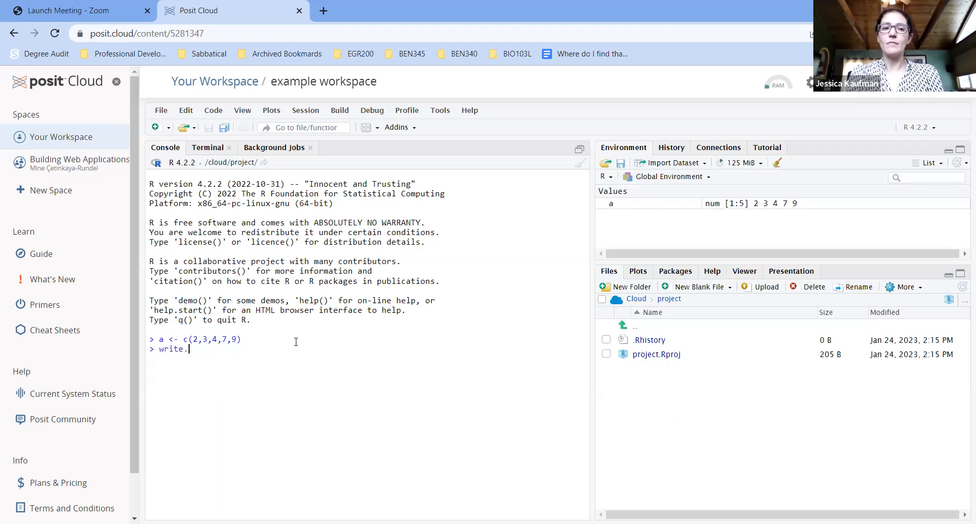
pyautogui.write('csv()')
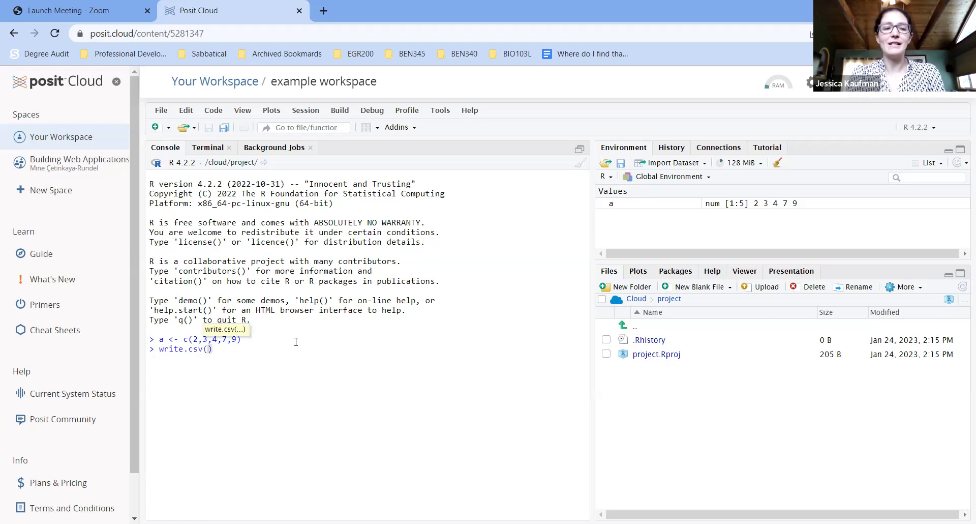
pyautogui.write('a')
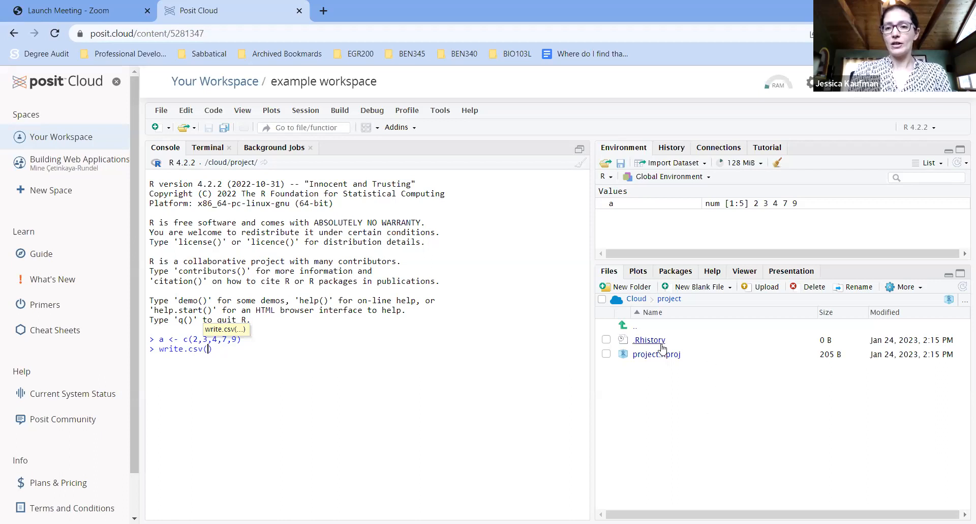
# Step: Look up write.csv in Help and highlight its Usage argument list
pyautogui.click(712, 271)
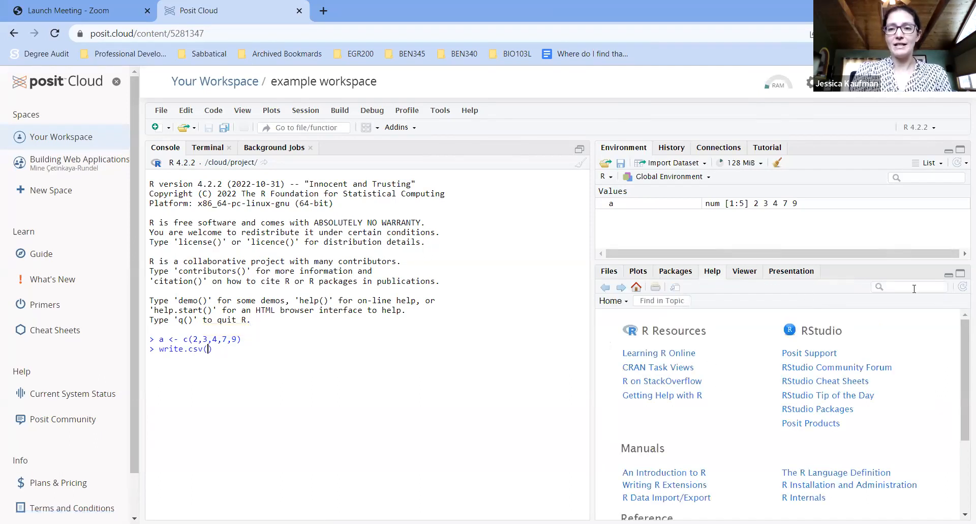
pyautogui.write('write')
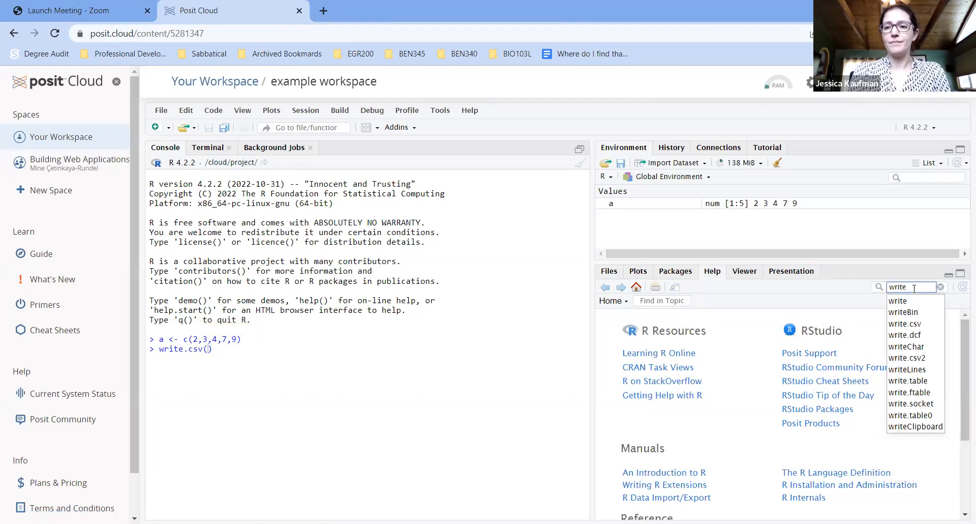
pyautogui.click(905, 323)
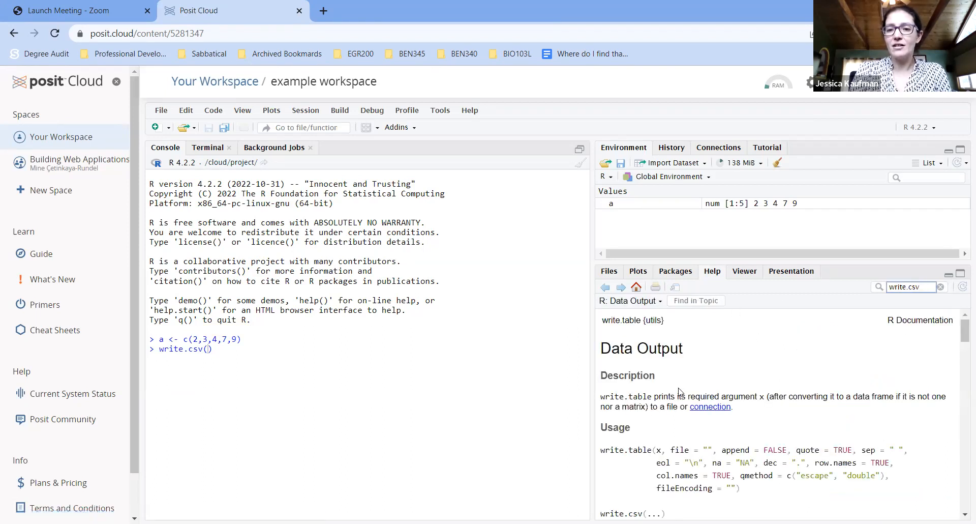
pyautogui.scroll(-3)
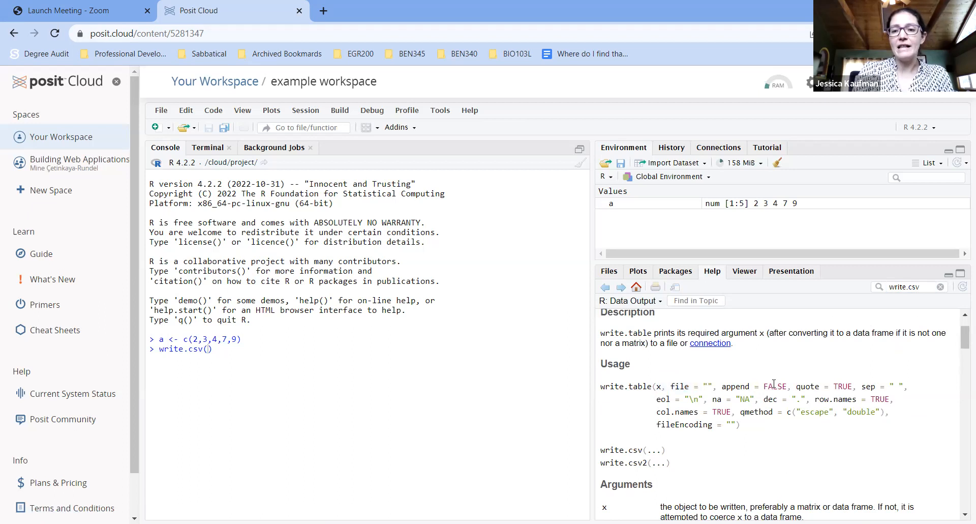
pyautogui.moveTo(769, 386); pyautogui.dragTo(738, 424)
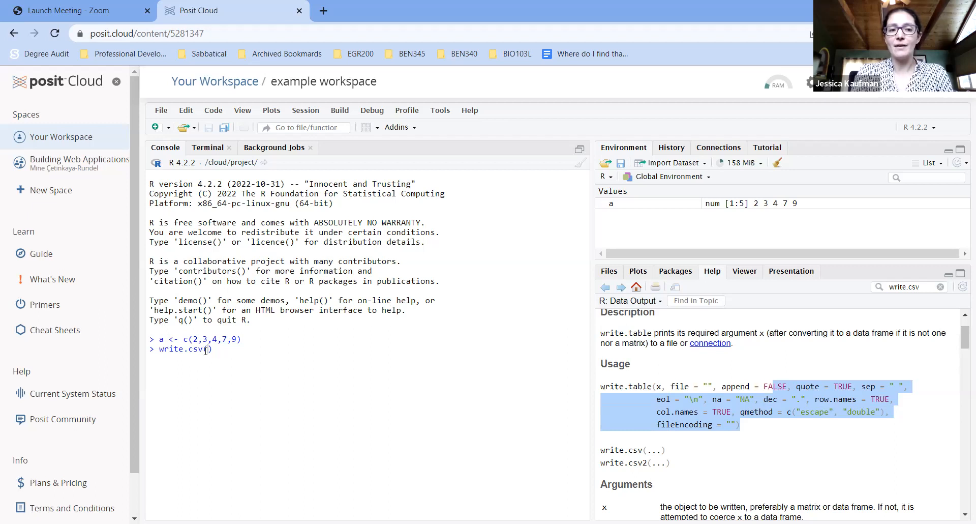
# Step: Run write.csv(a,"a.csv",row.names = FALSE,quote=FALSE) to write the vector to a.csv
pyautogui.write('a')
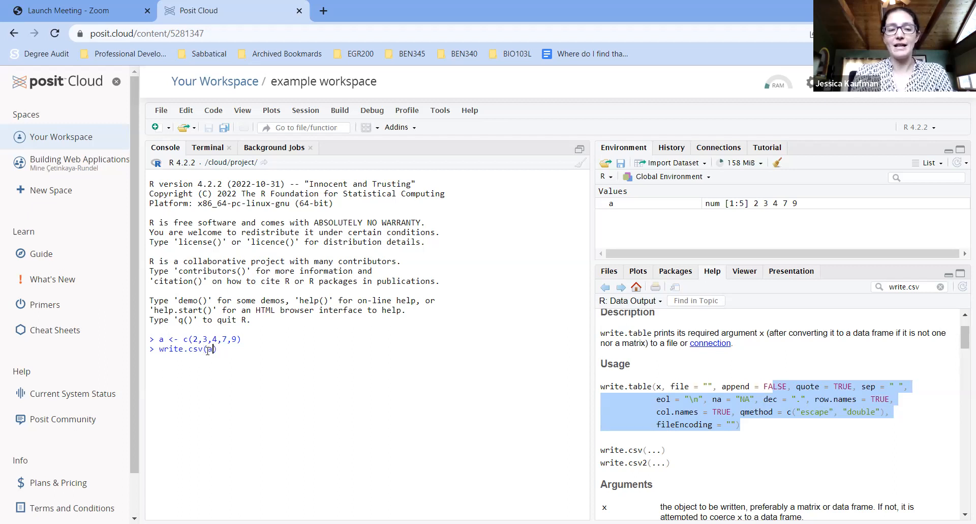
pyautogui.write(',"a')
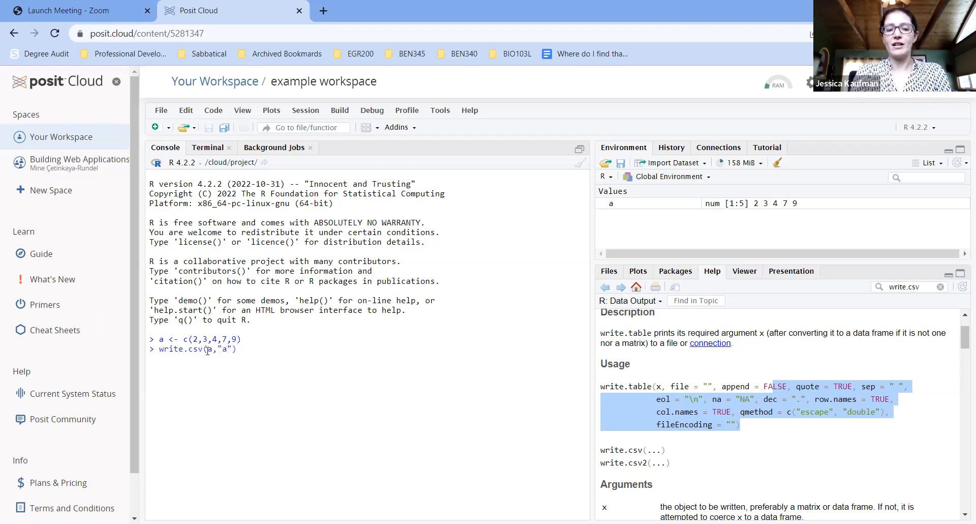
pyautogui.write('.csv')
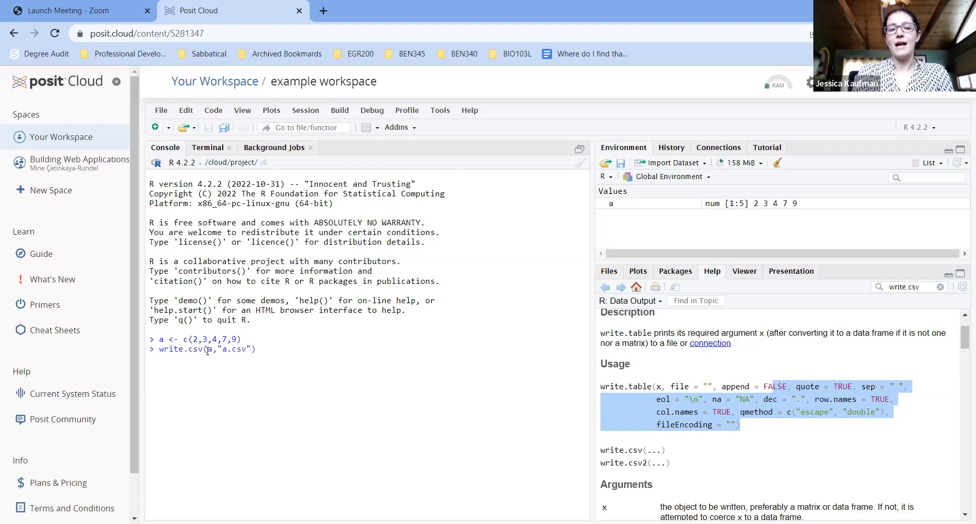
pyautogui.write(',')
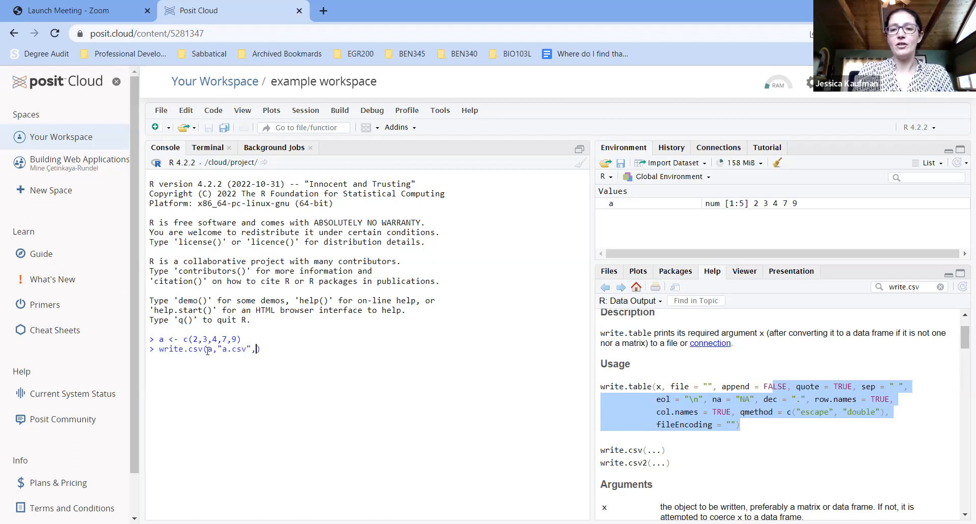
pyautogui.write('row')
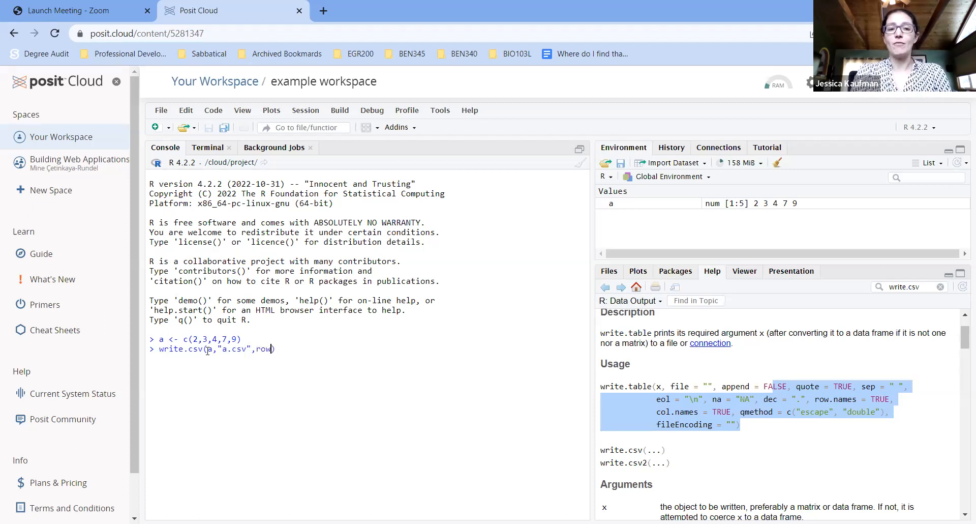
pyautogui.write('.names = FA')
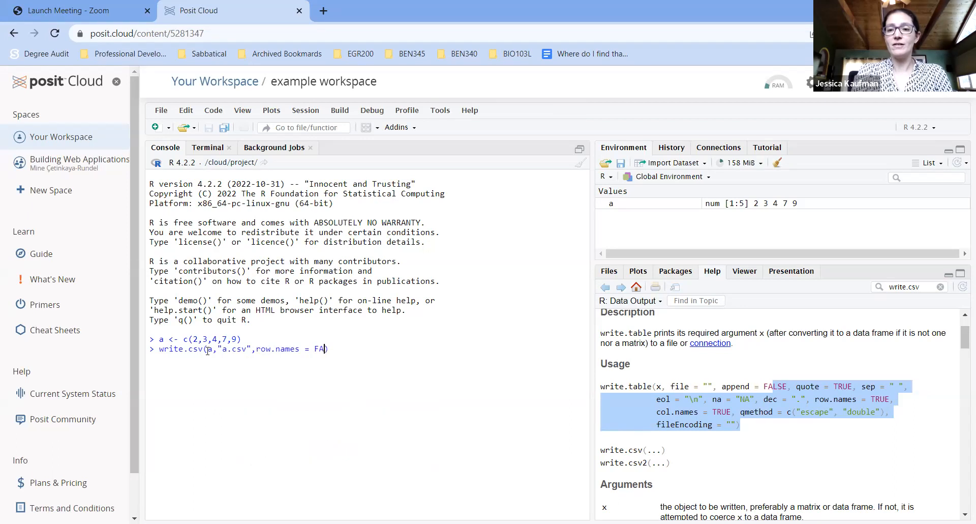
pyautogui.write('LSE,)')
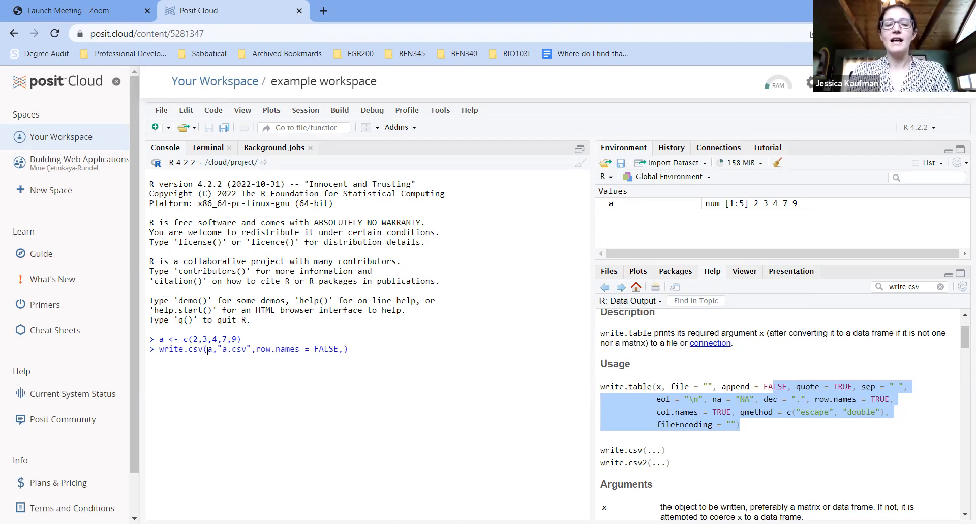
pyautogui.write('quote')
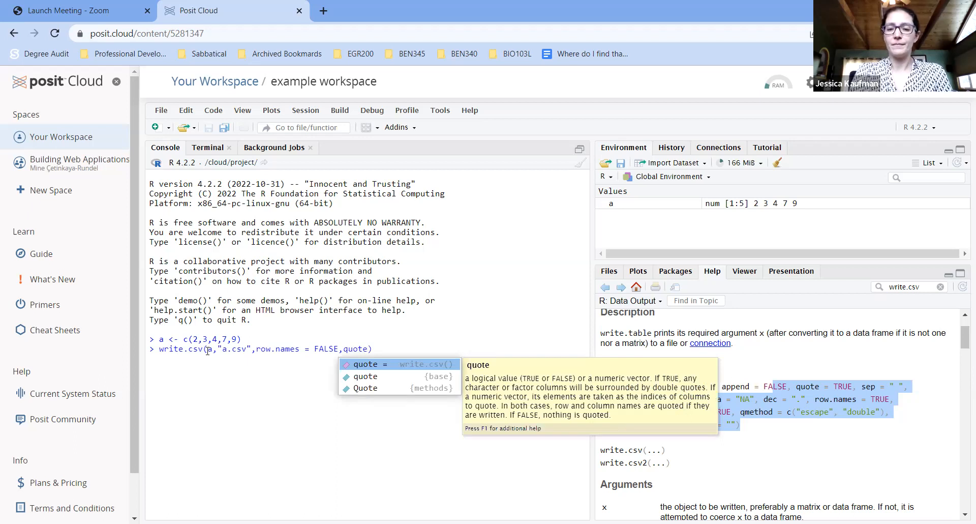
pyautogui.write('=FALSE')
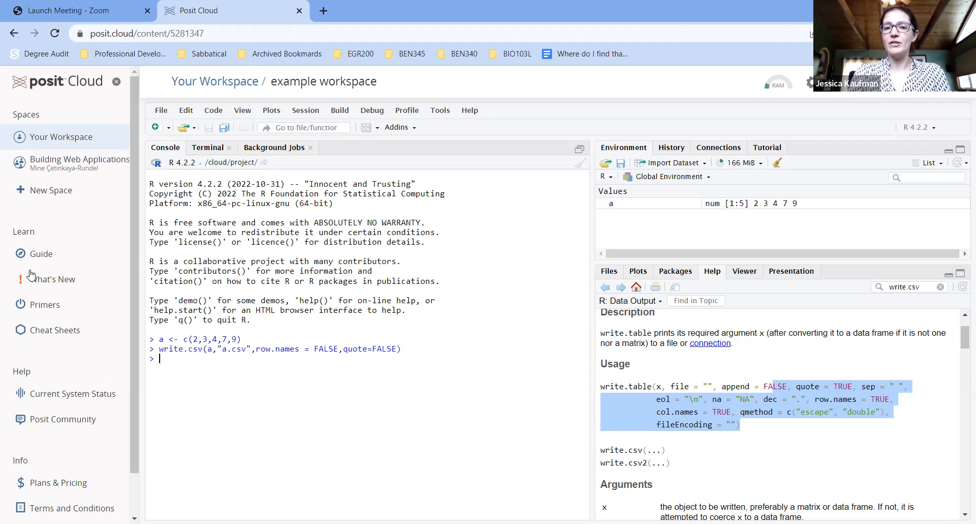
# Step: Export a.csv from the Files pane via More > Export…
pyautogui.click(608, 271)
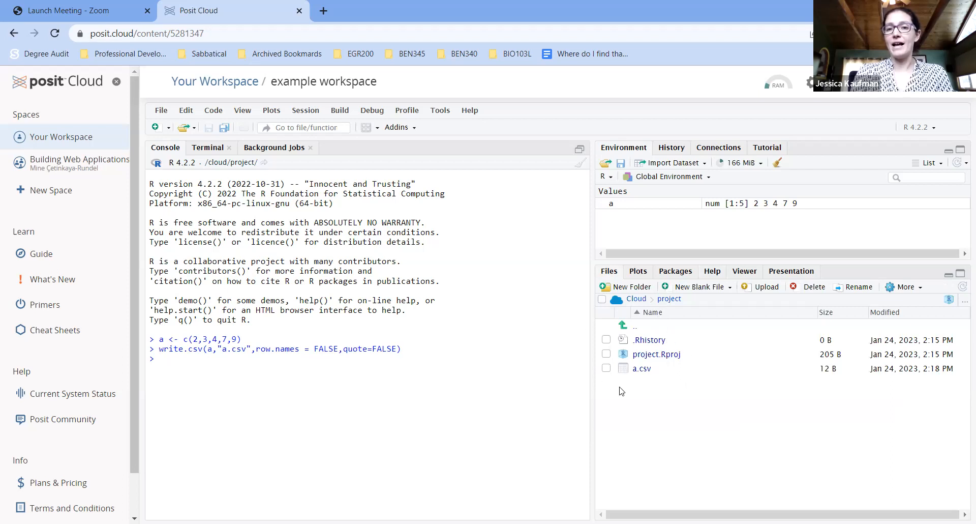
pyautogui.moveTo(644, 336)
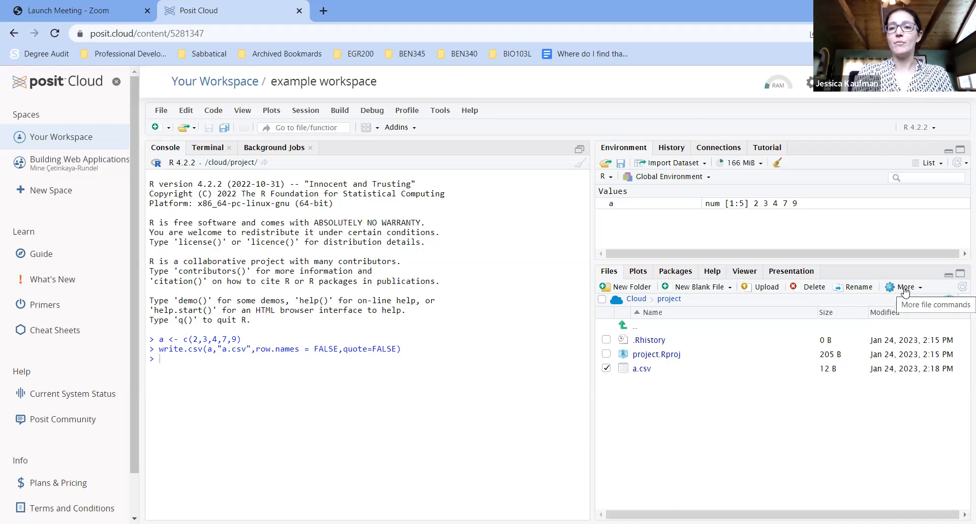
pyautogui.click(906, 287)
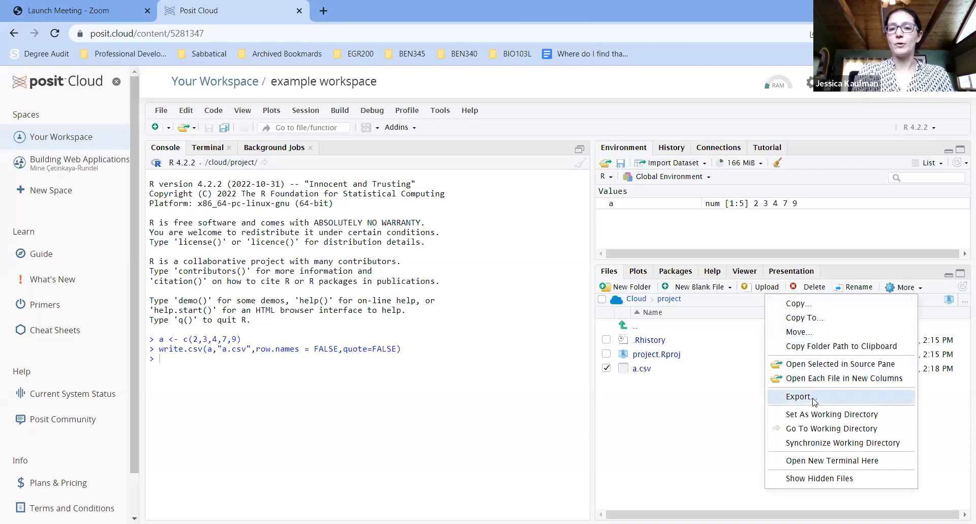
pyautogui.click(799, 396)
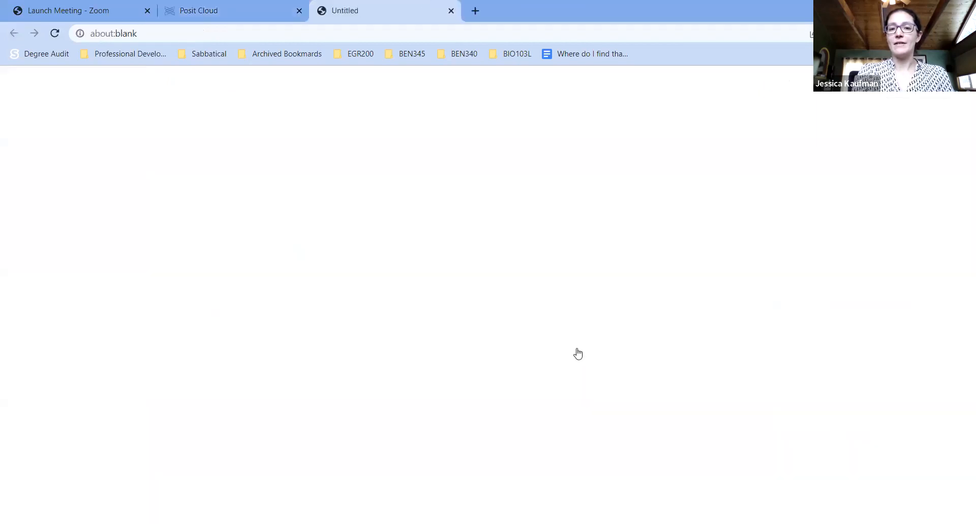